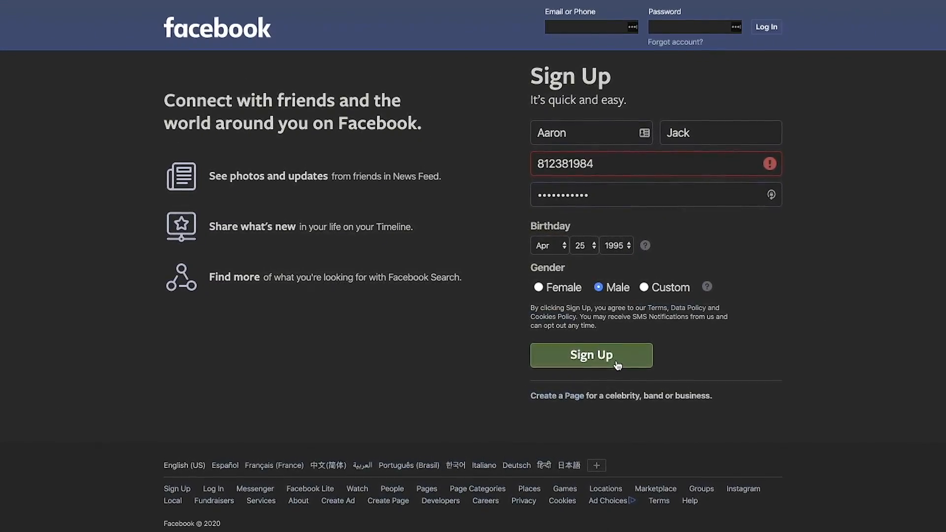
# Step: Scroll the mtlynch.io article and highlight the headline about Stripe recording visitor movements
pyautogui.click(591, 355)
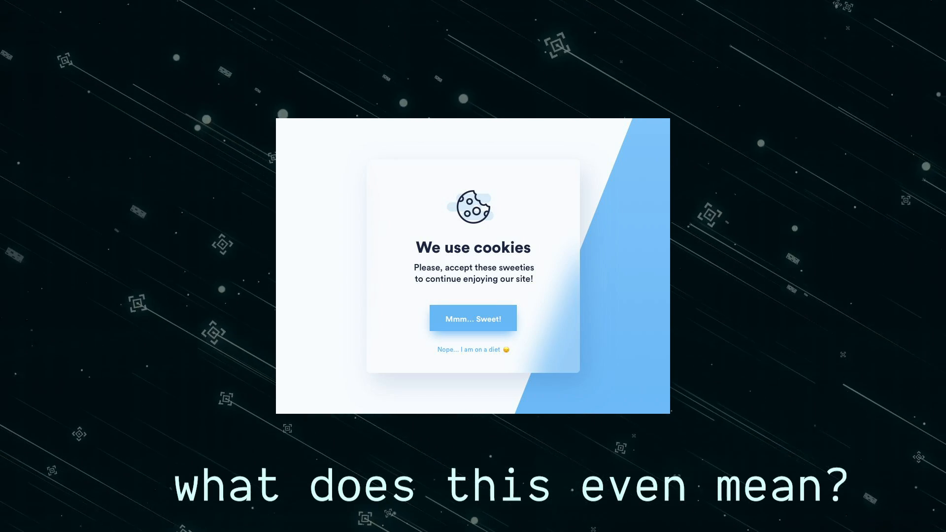
pyautogui.click(473, 317)
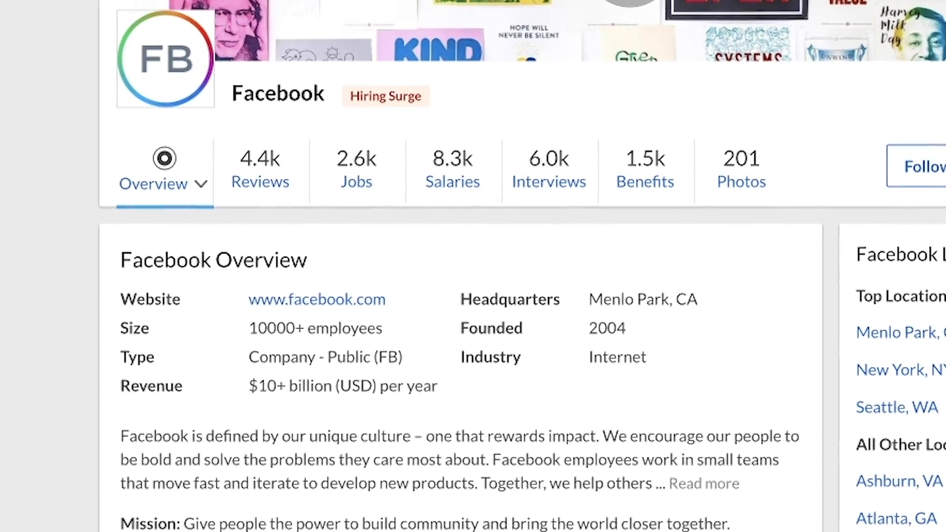
pyautogui.scroll(-3)
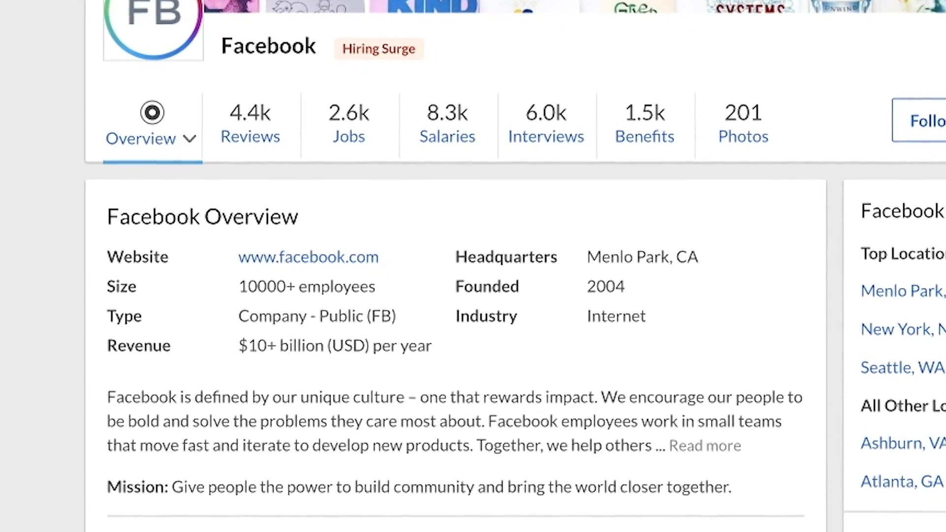
pyautogui.scroll(-3)
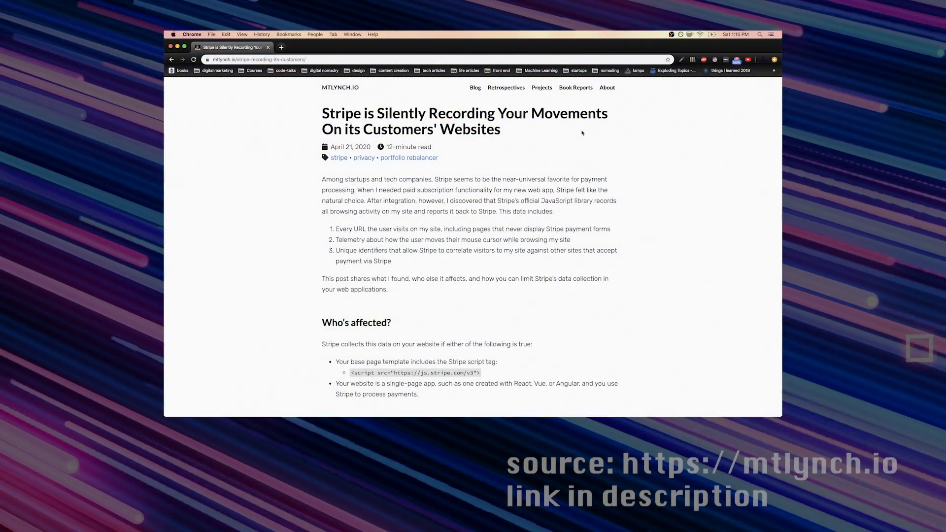
pyautogui.moveTo(321, 112); pyautogui.dragTo(501, 129)
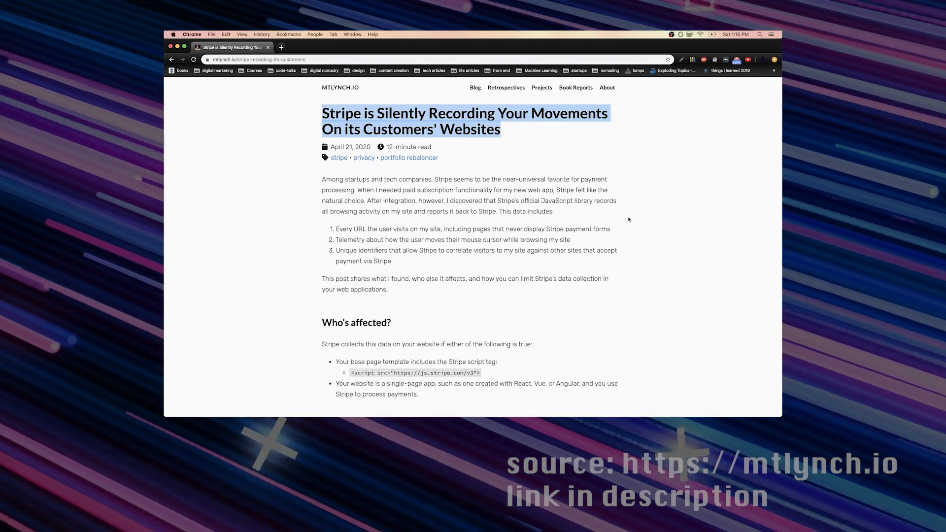
# Step: Select the bulleted list of data Stripe collects, deselect, and reach 'What is Stripe reporting?'
pyautogui.scroll(-3)
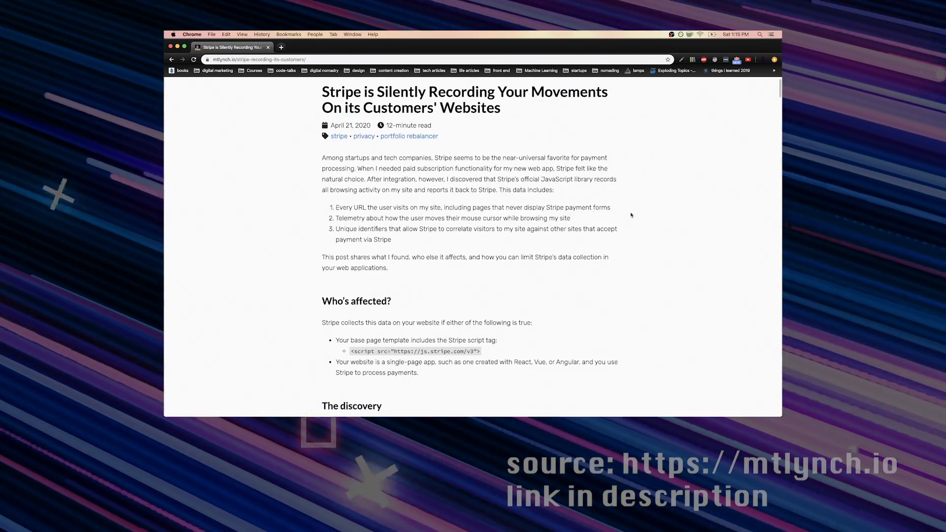
pyautogui.scroll(-3)
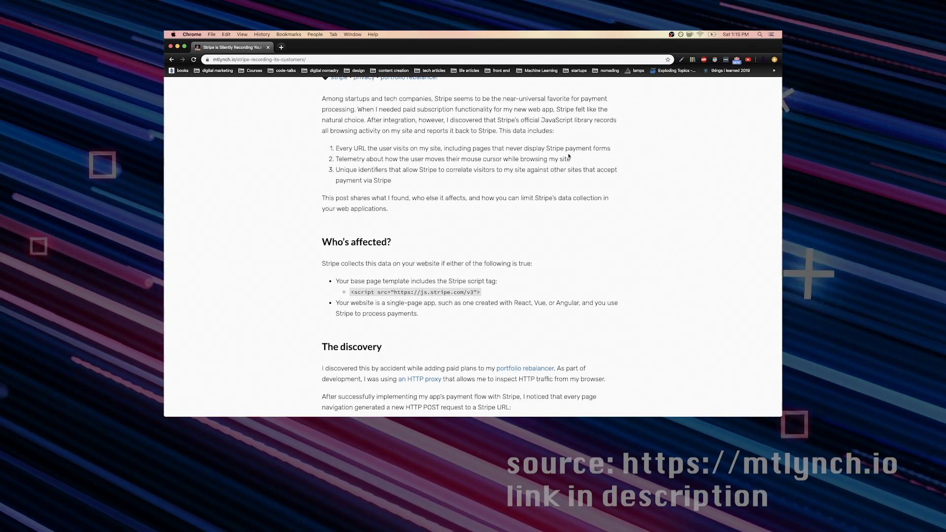
pyautogui.moveTo(335, 148); pyautogui.dragTo(391, 180)
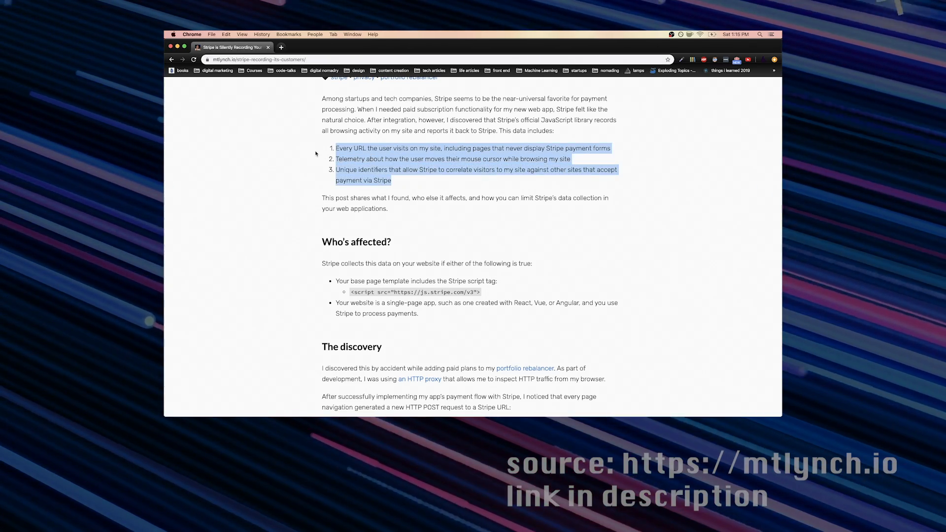
pyautogui.click(609, 253)
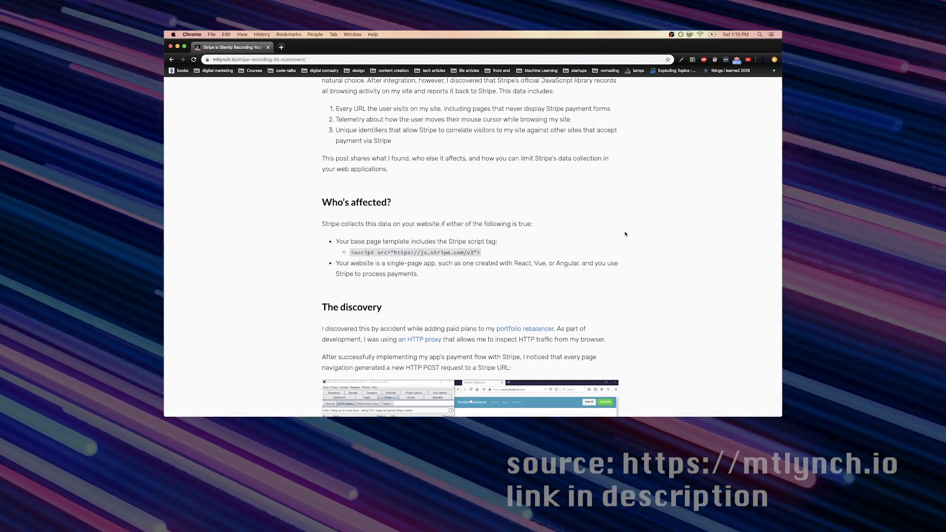
pyautogui.scroll(-3)
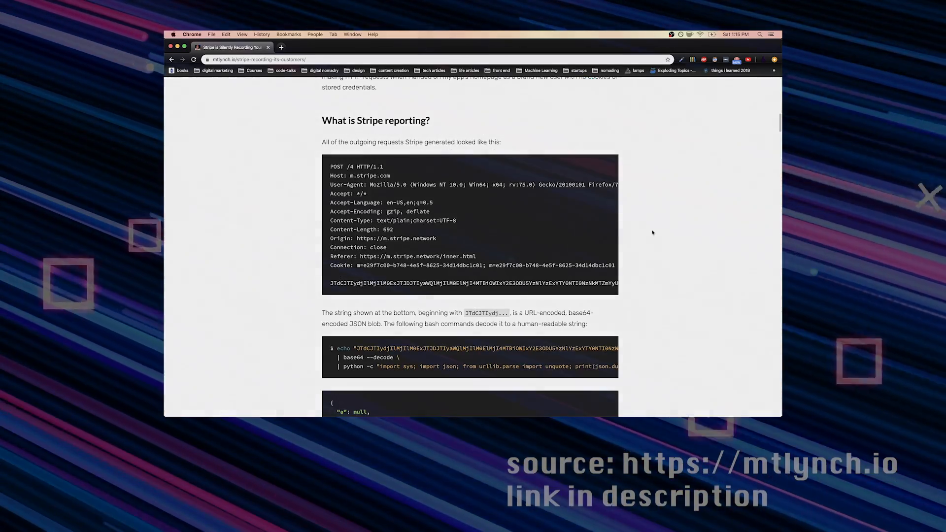